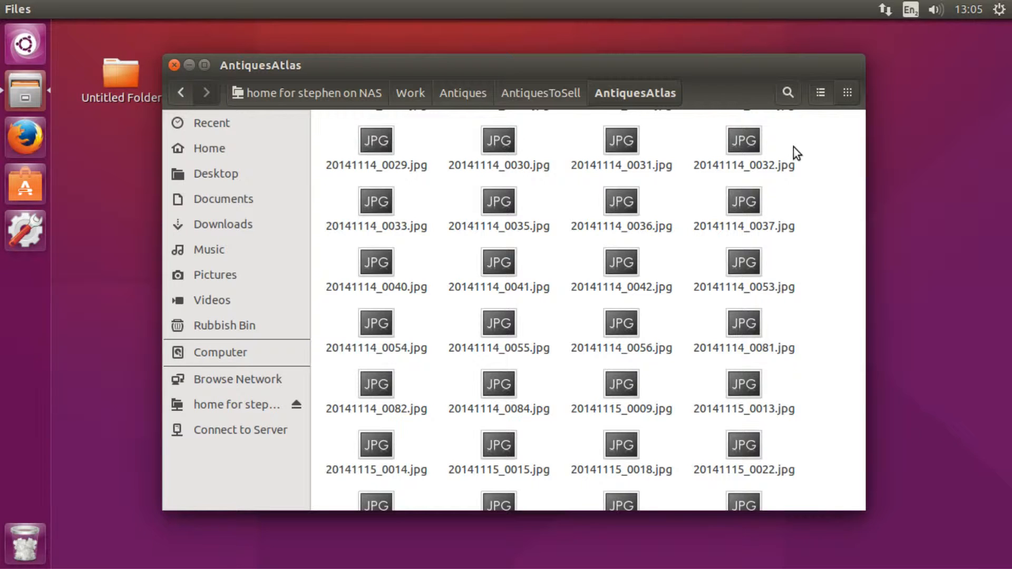
Step: Scroll the AntiquesAtlas folder and select the 20141114_0084.jpg image
{"action": "scroll", "scroll_direction": "down", "scroll_amount": 3}
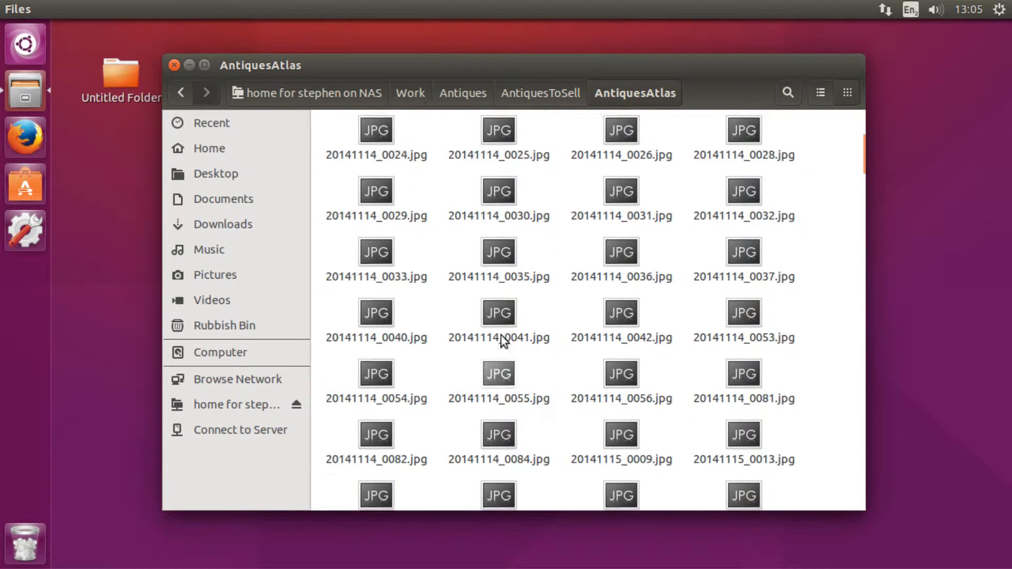
{"action": "scroll", "scroll_direction": "down", "scroll_amount": 3}
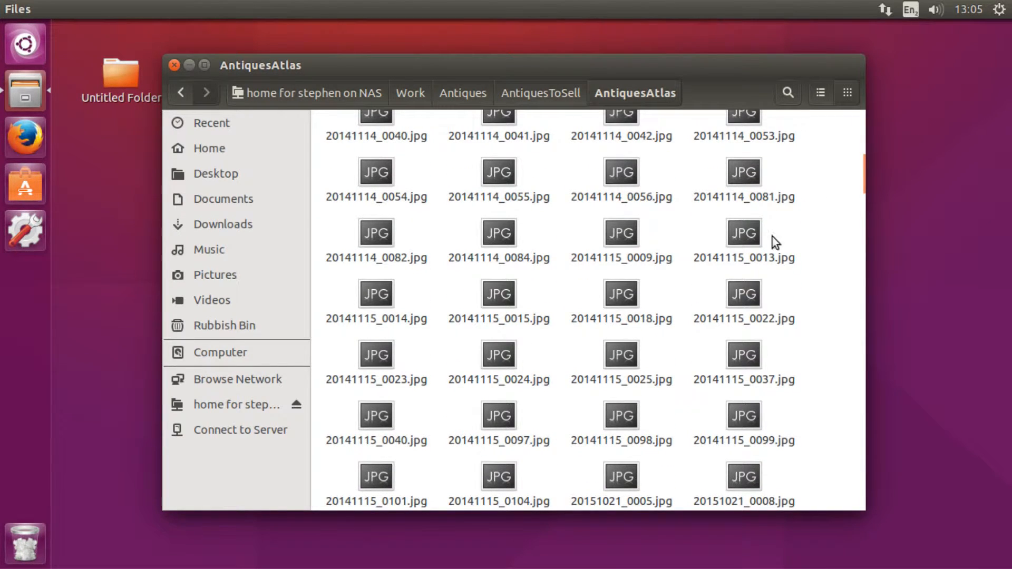
{"action": "mouse_move", "coordinate": [498, 233]}
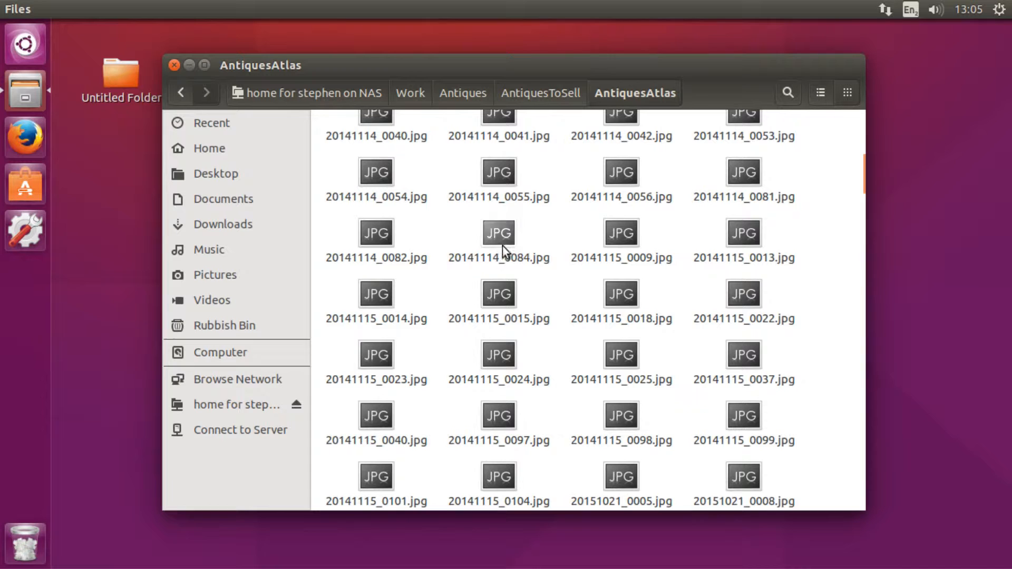
{"action": "double_click", "coordinate": [497, 233]}
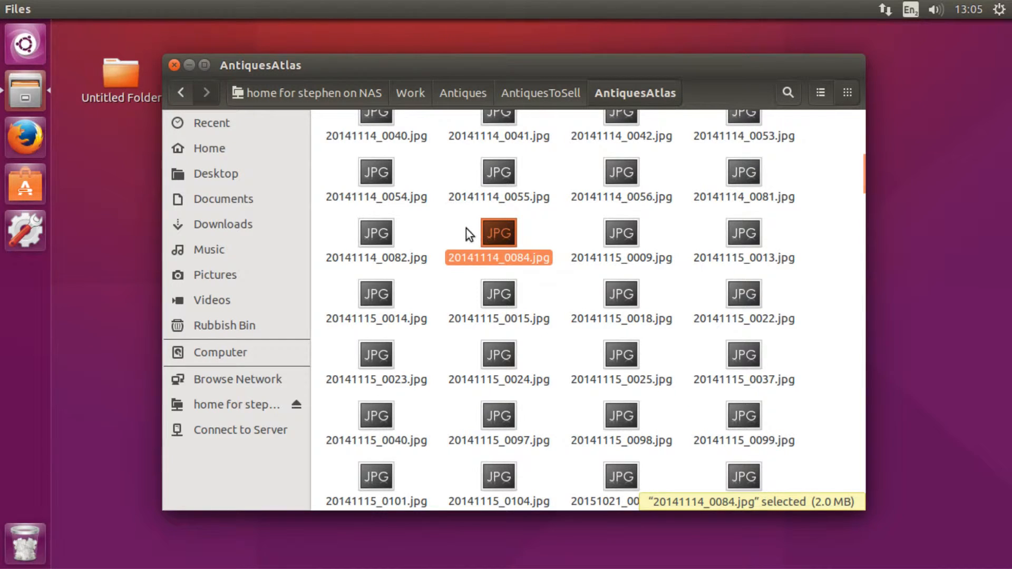
{"action": "mouse_move", "coordinate": [442, 235]}
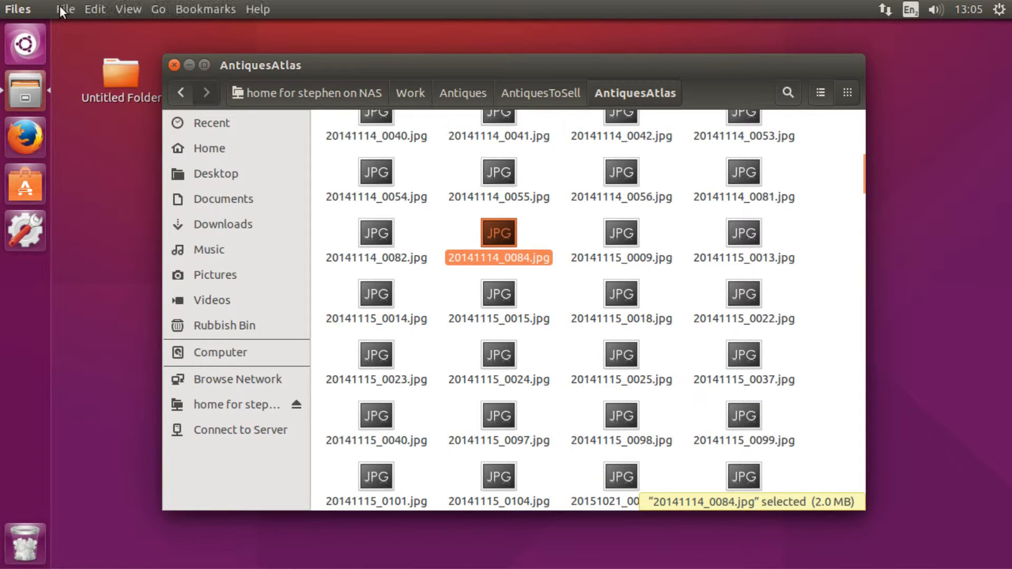
Step: Open Files Preferences from the Edit menu
{"action": "left_click", "coordinate": [65, 9]}
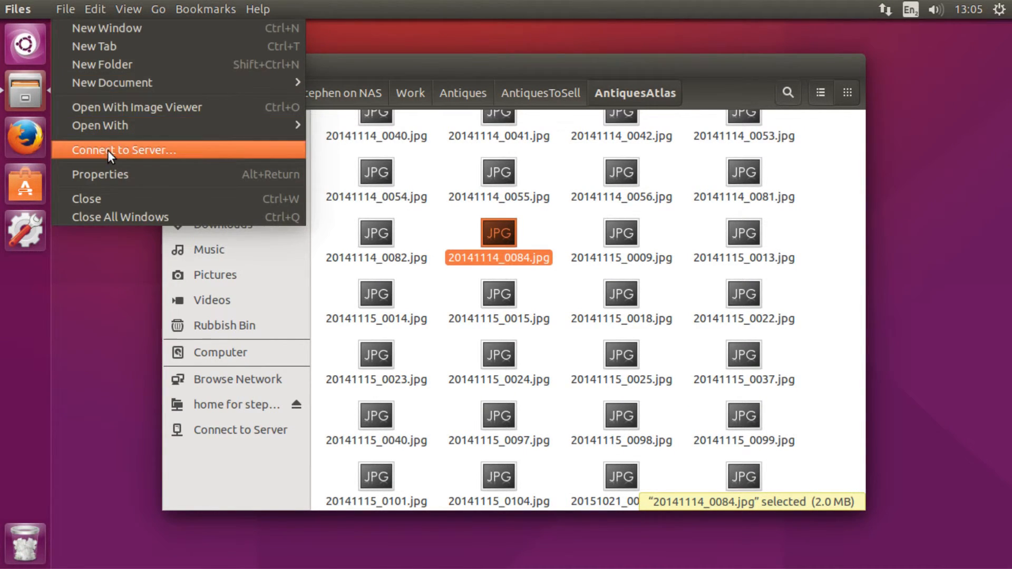
{"action": "left_click", "coordinate": [94, 9]}
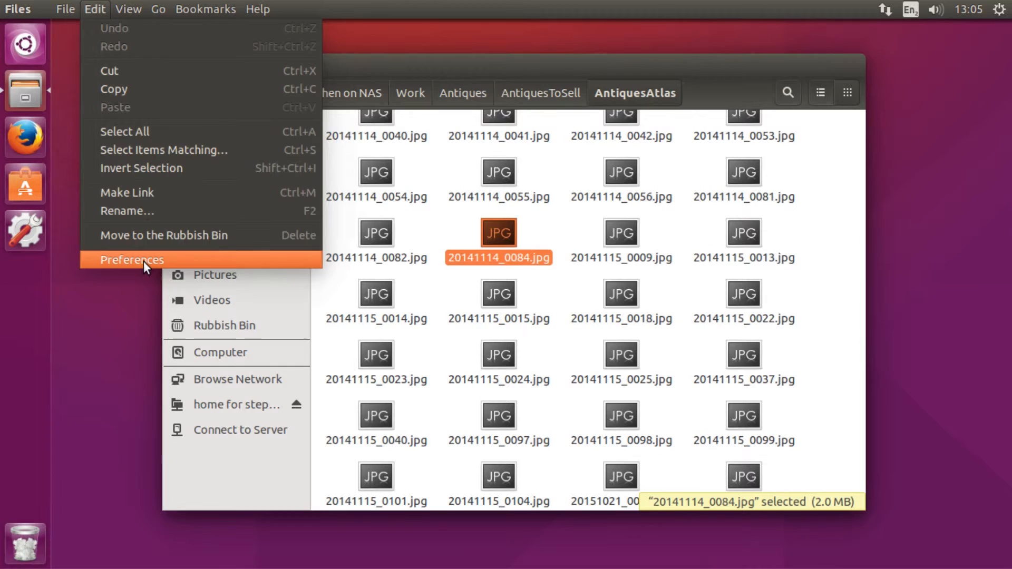
{"action": "left_click", "coordinate": [131, 259]}
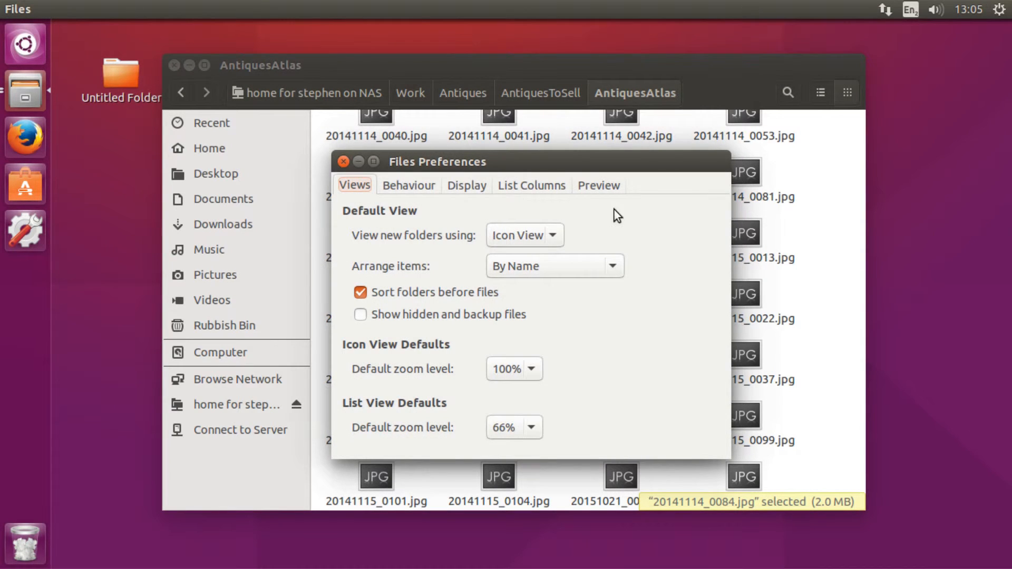
Step: Set Show thumbnails on the Preview tab from Local Files Only to Always
{"action": "left_click", "coordinate": [598, 185]}
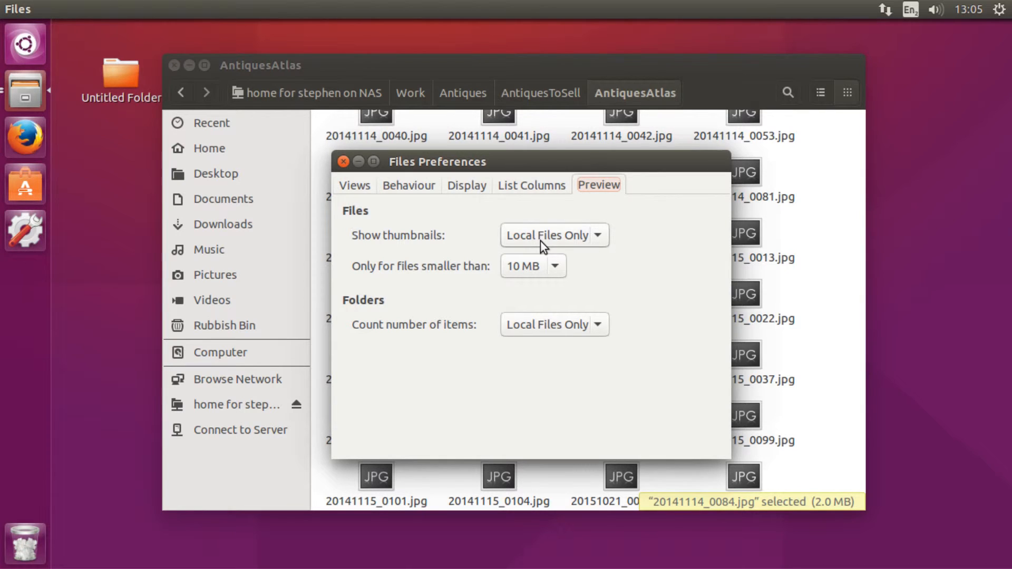
{"action": "left_click", "coordinate": [552, 235]}
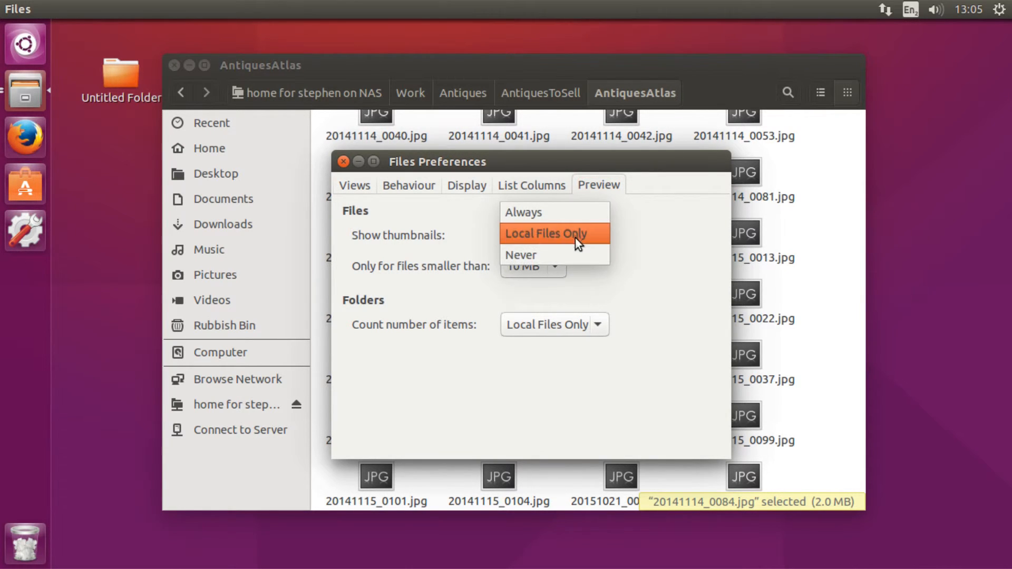
{"action": "left_click", "coordinate": [523, 212]}
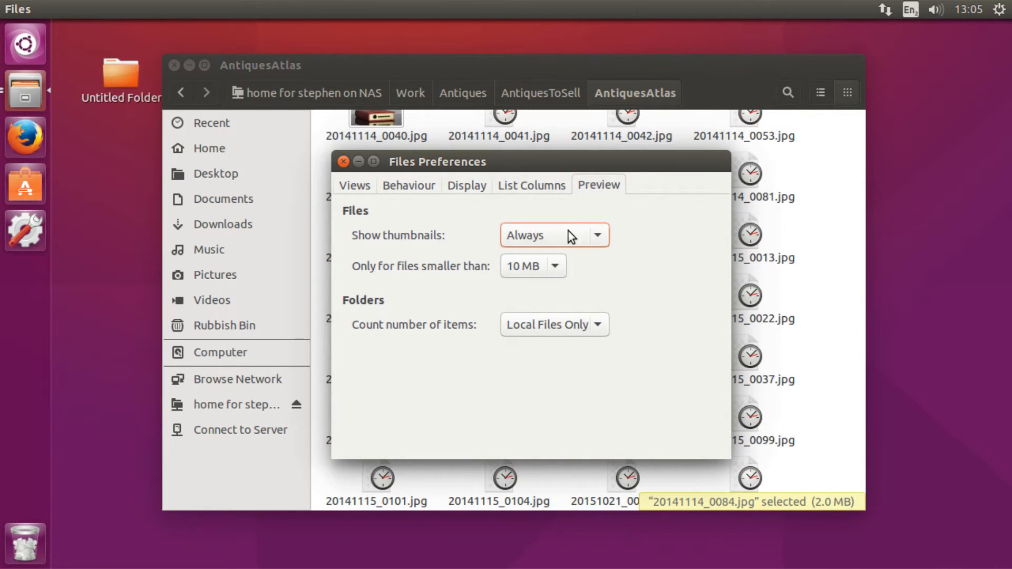
{"action": "left_click", "coordinate": [552, 235]}
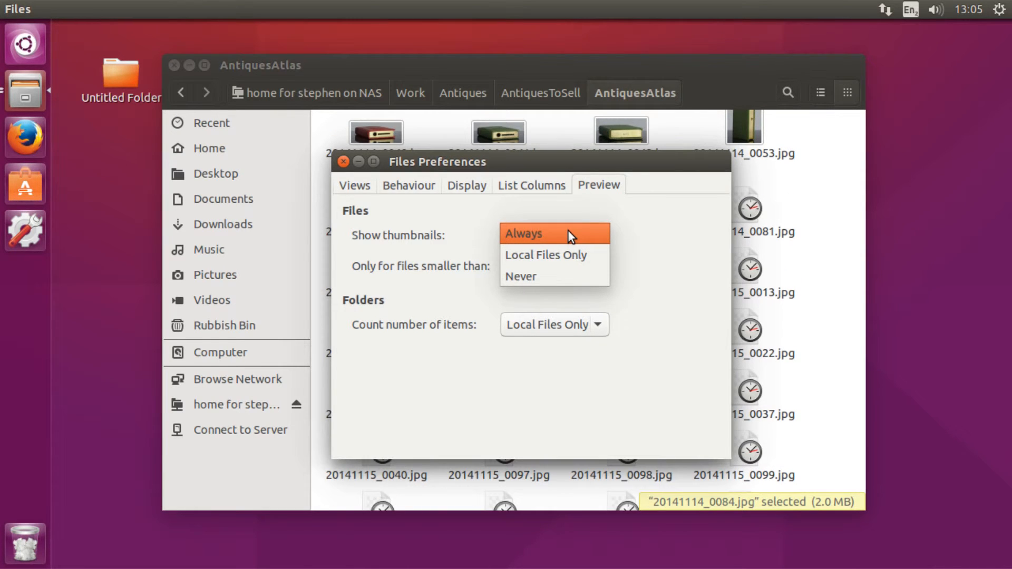
{"action": "left_click", "coordinate": [523, 233]}
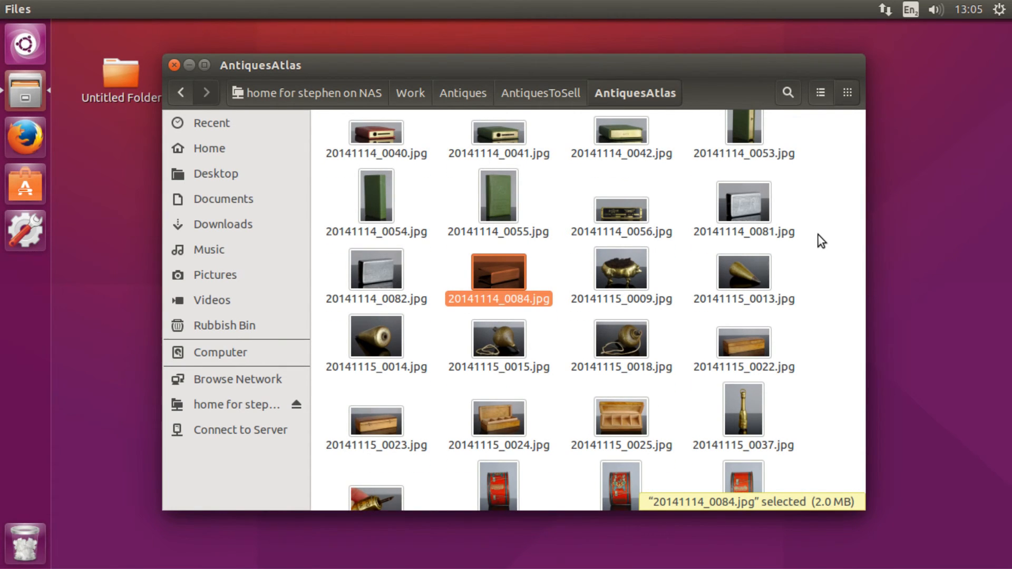
Step: Scroll the AntiquesAtlas folder to view the JPG image thumbnails
{"action": "scroll", "scroll_direction": "down", "scroll_amount": 3}
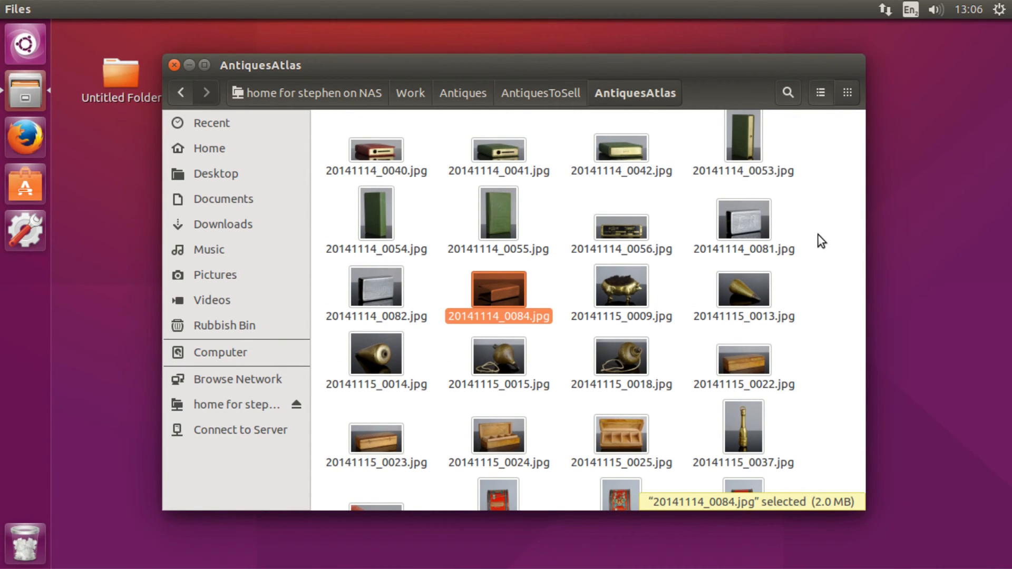